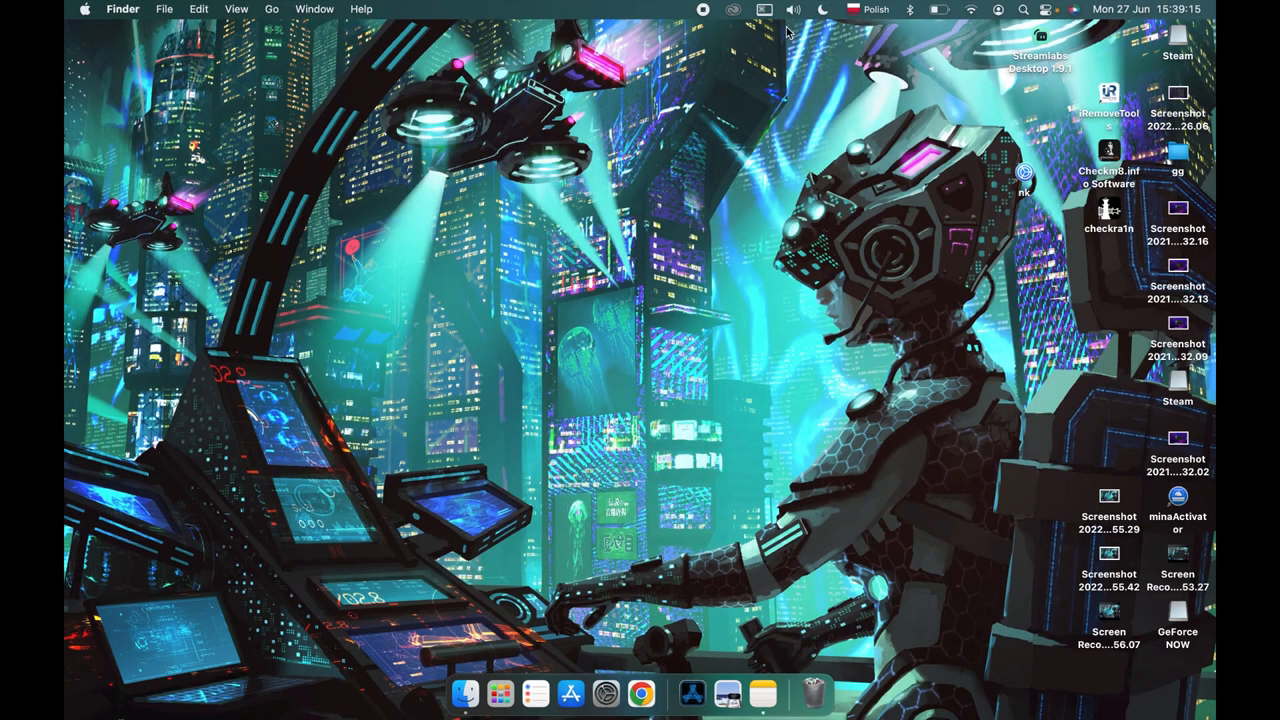
pyautogui.moveTo(866, 42)
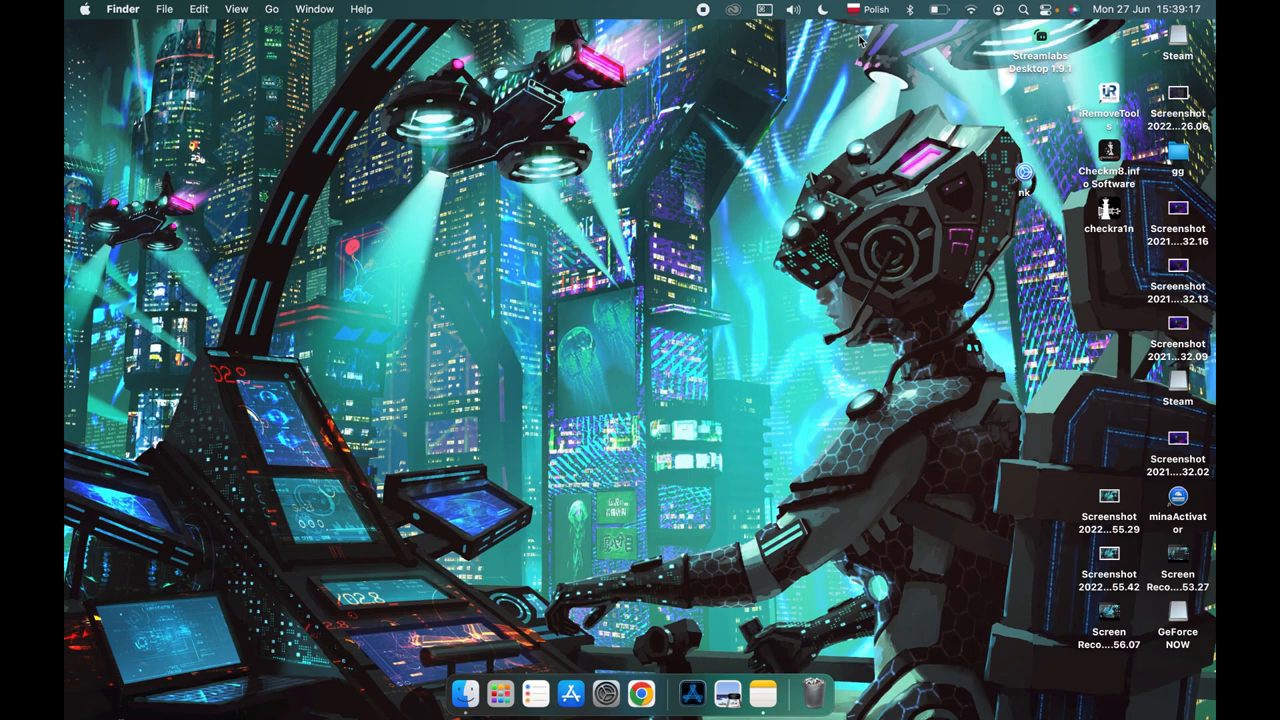
pyautogui.moveTo(873, 91)
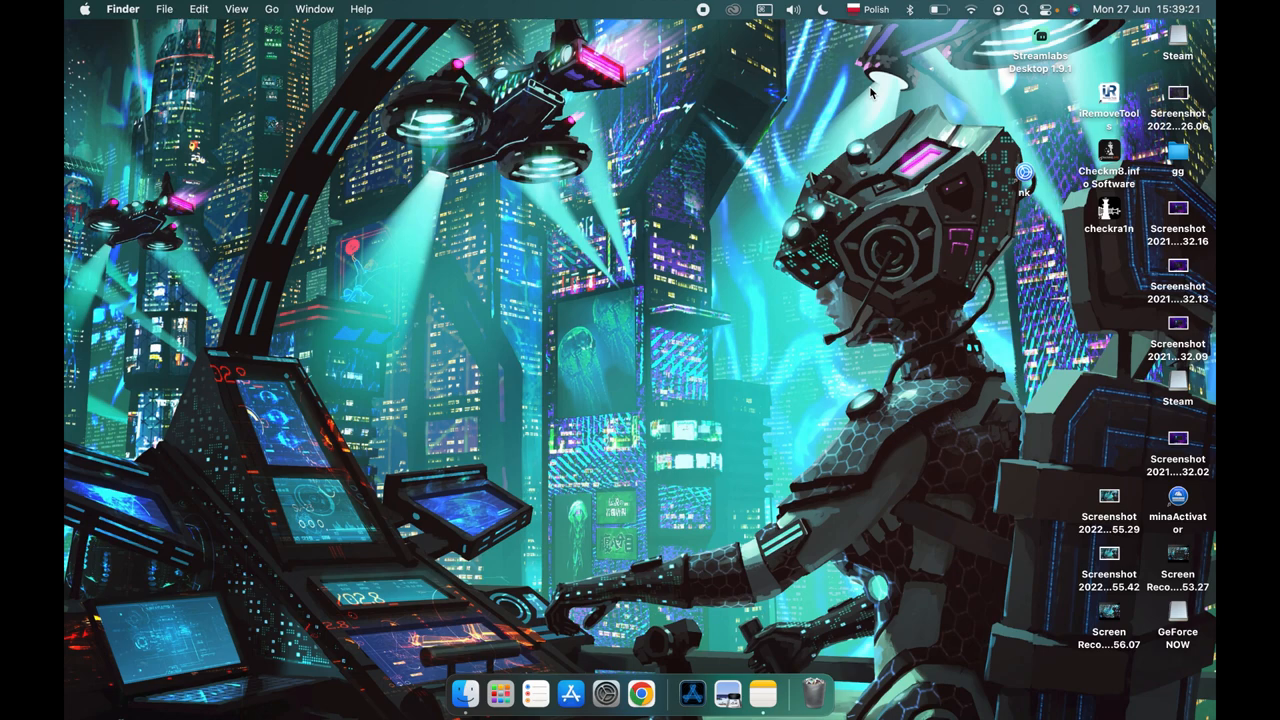
# - Raise the display brightness with the keyboard brightness-up key
pyautogui.press('BrightnessUp')
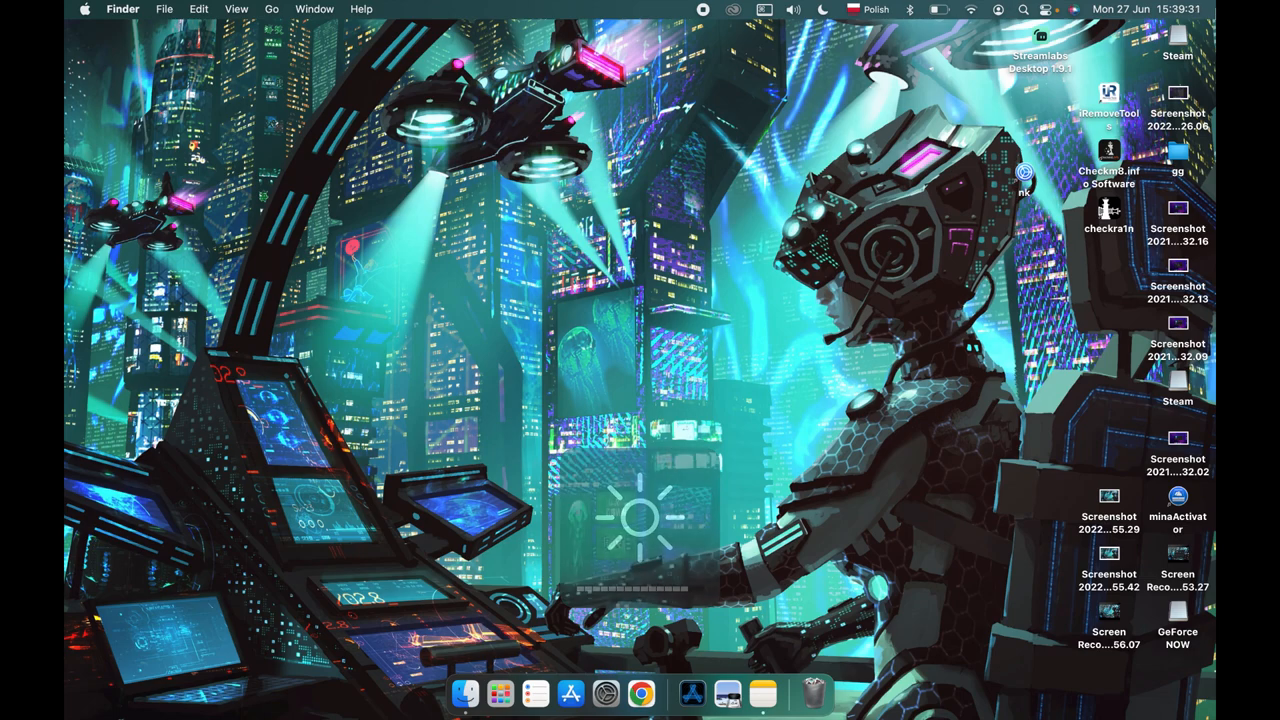
# - Drag the Control Center Display slider right to bring brightness back near full
pyautogui.click(1027, 9)
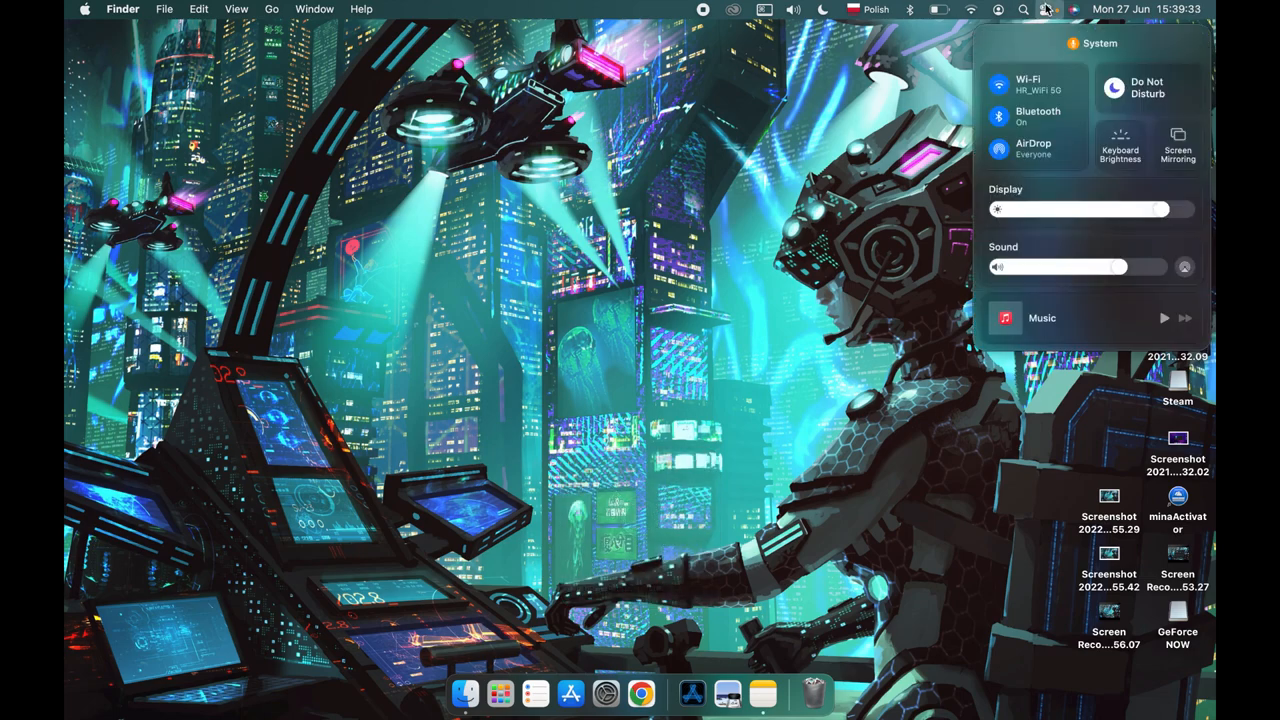
pyautogui.moveTo(1064, 202)
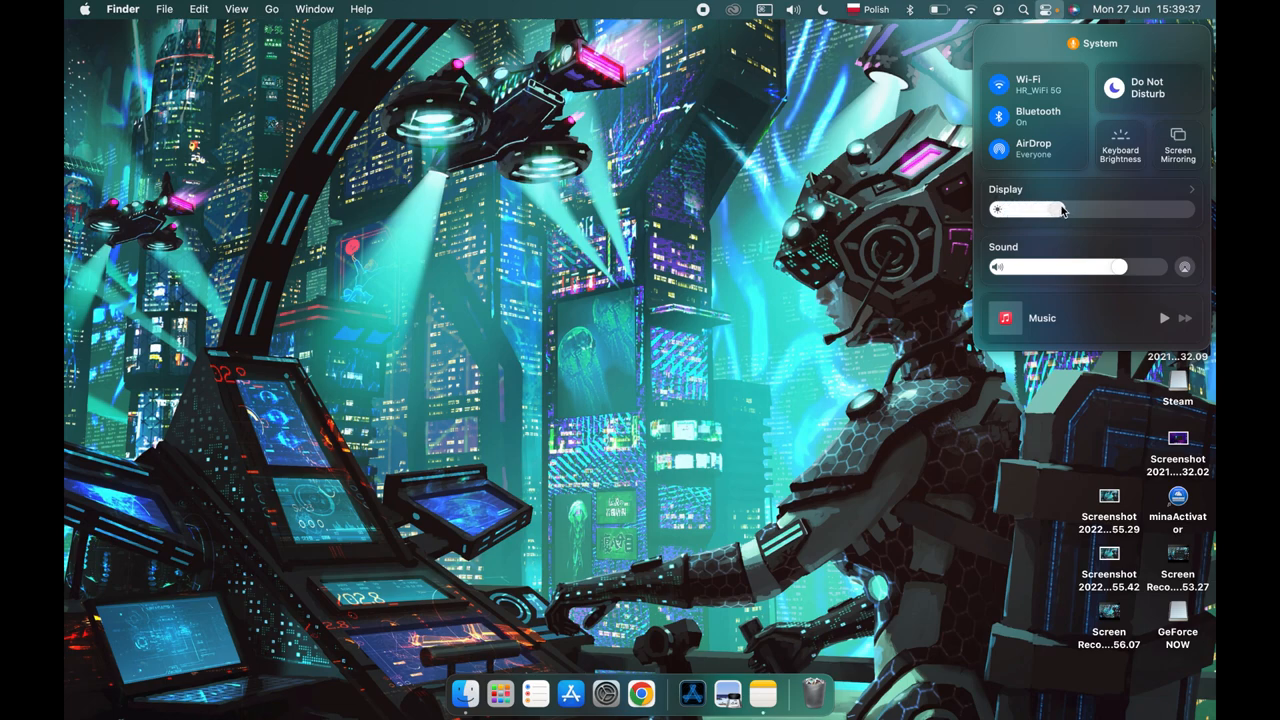
pyautogui.moveTo(1025, 208); pyautogui.dragTo(1140, 208)
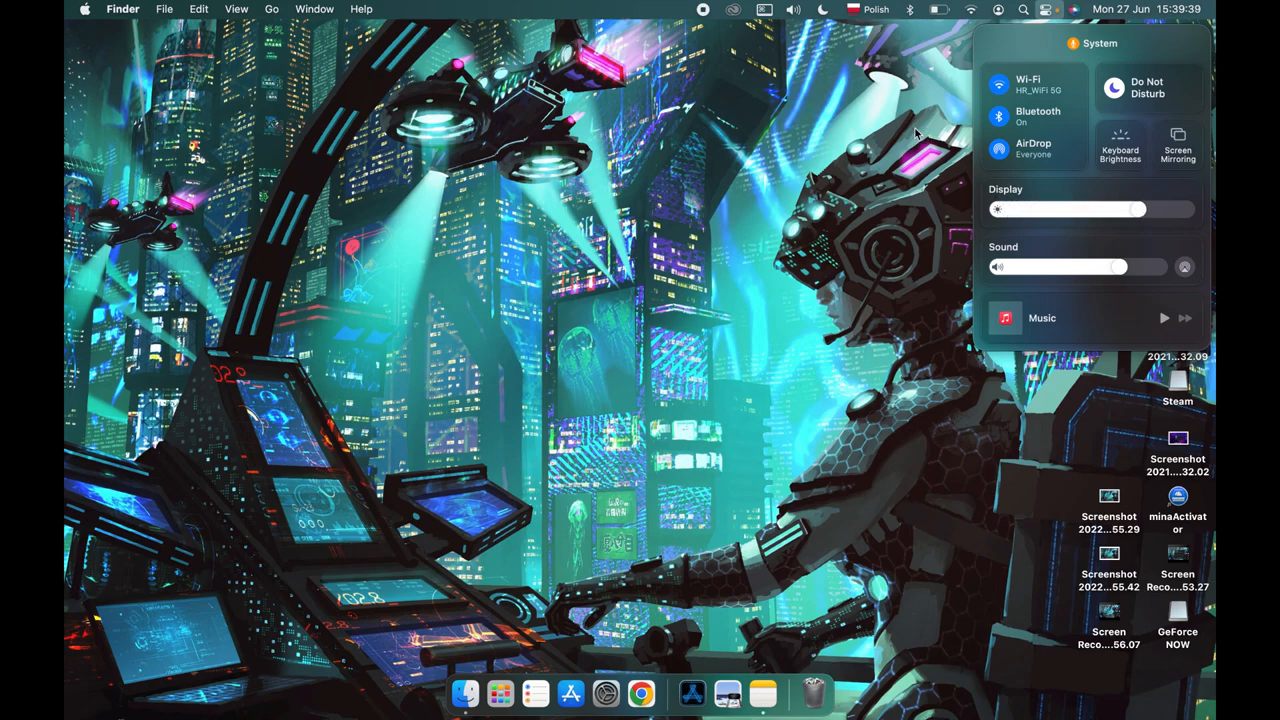